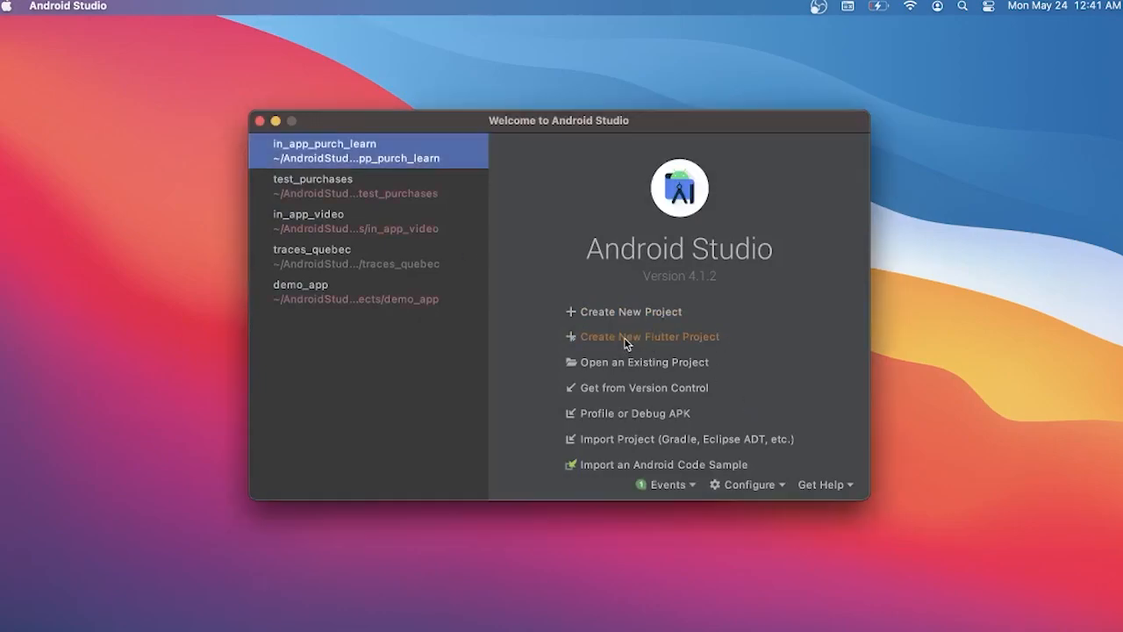
Create the Flutter project flutter_app_desktop with package com.example.flutterappdesktop
{"action": "left_click", "coordinate": [649, 336]}
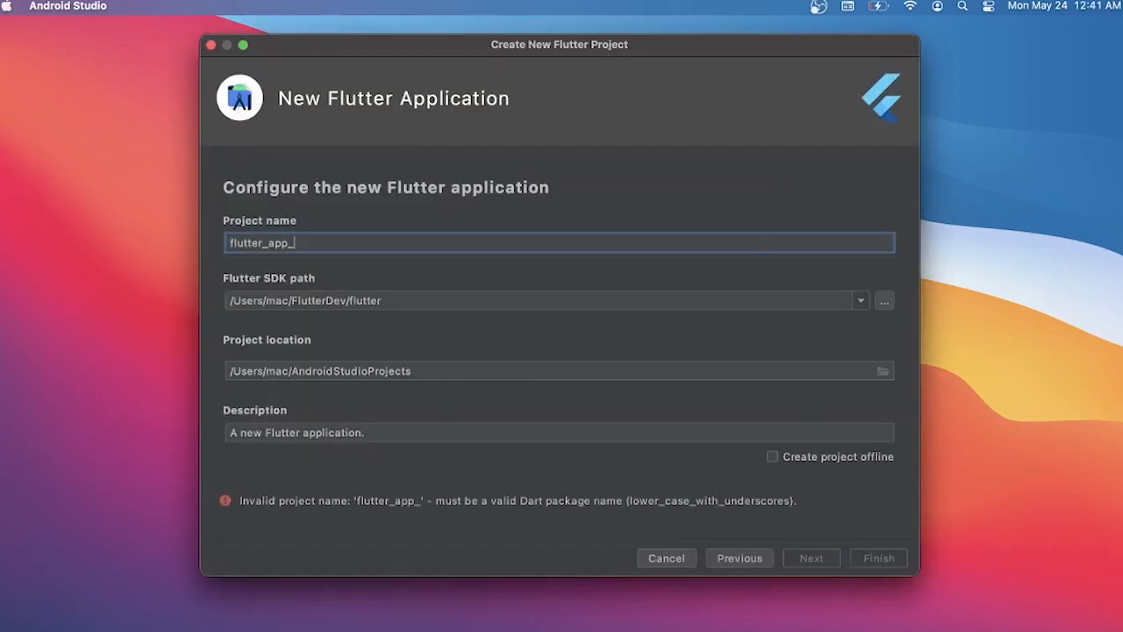
{"action": "left_click", "coordinate": [810, 558]}
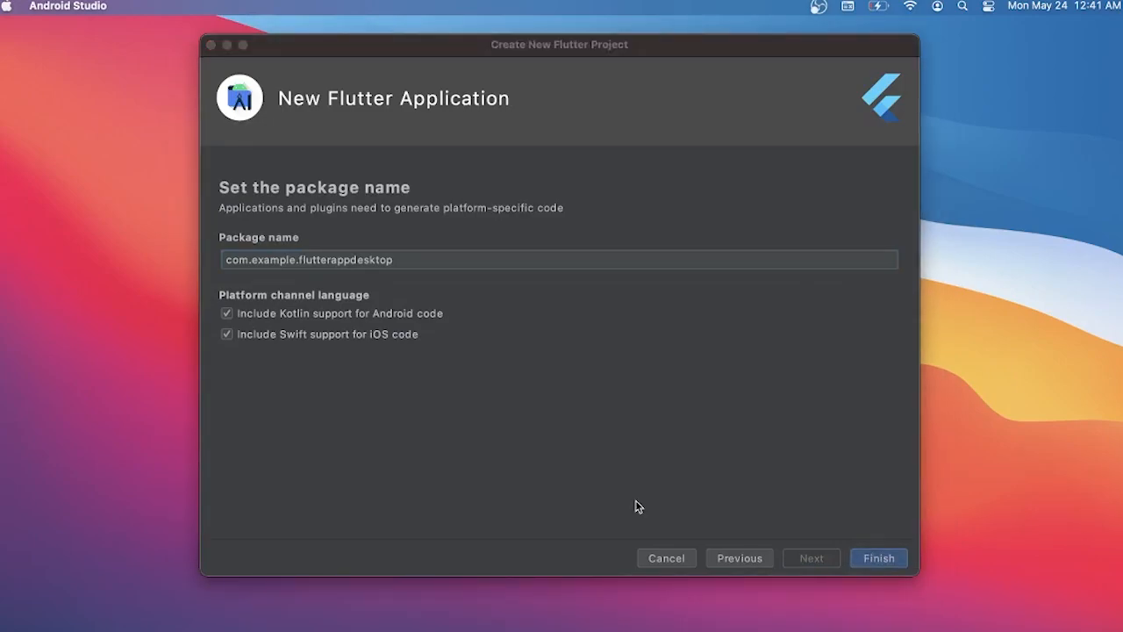
{"action": "left_click", "coordinate": [878, 558]}
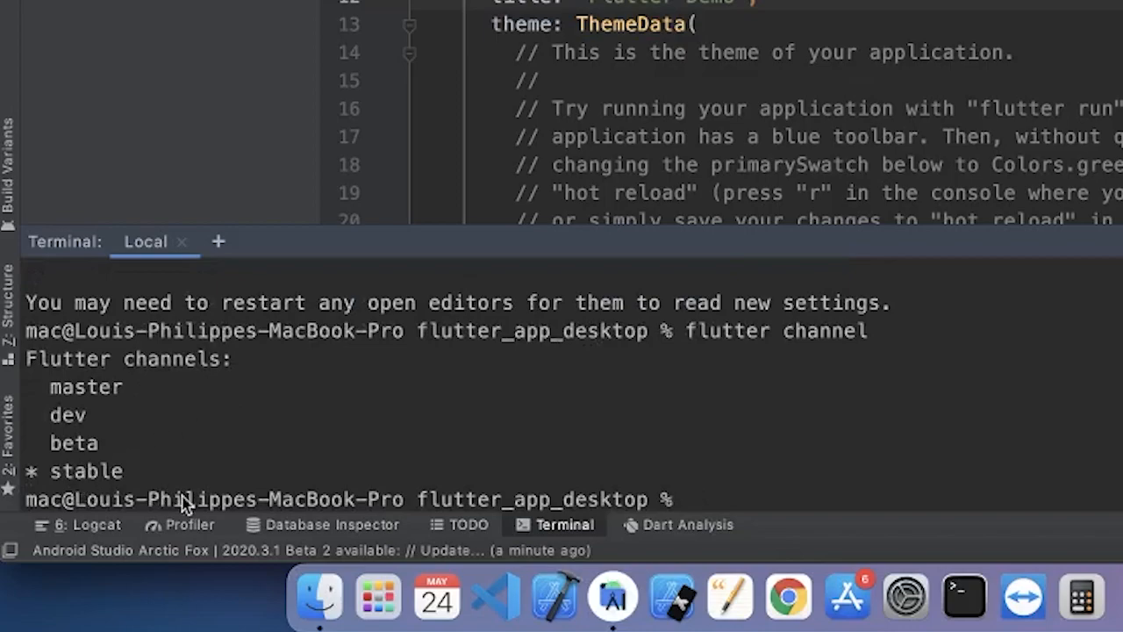
{"action": "mouse_move", "coordinate": [785, 505]}
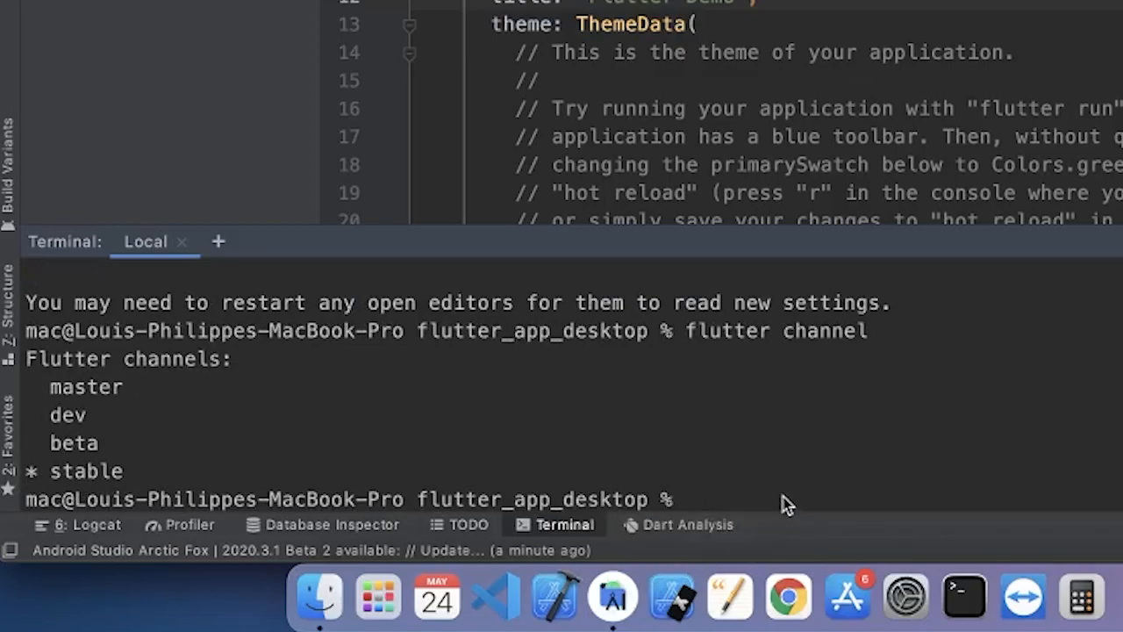
Switch the Flutter SDK from stable to the beta channel using 'flutter channel beta'
{"action": "type", "text": "flutter channel"}
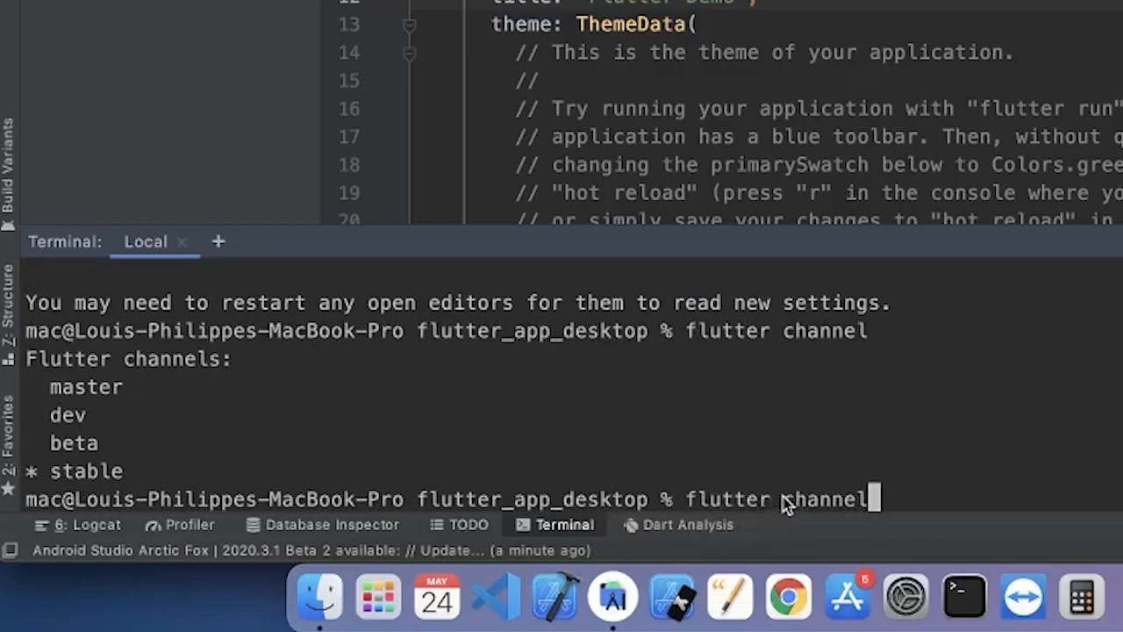
{"action": "type", "text": "beta"}
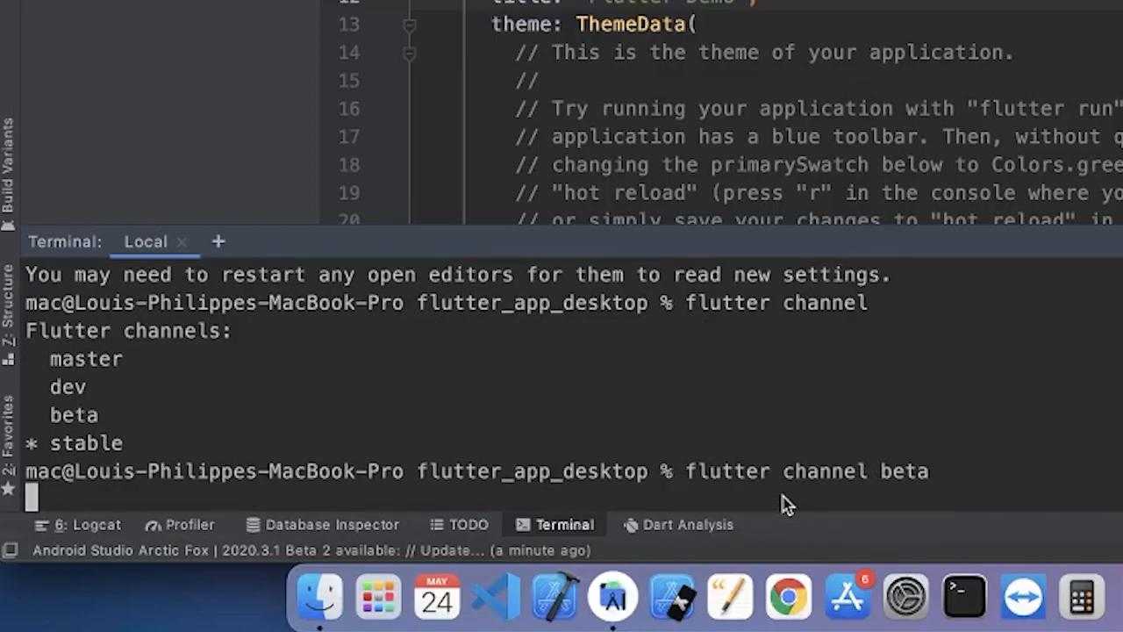
{"action": "key", "text": "Return"}
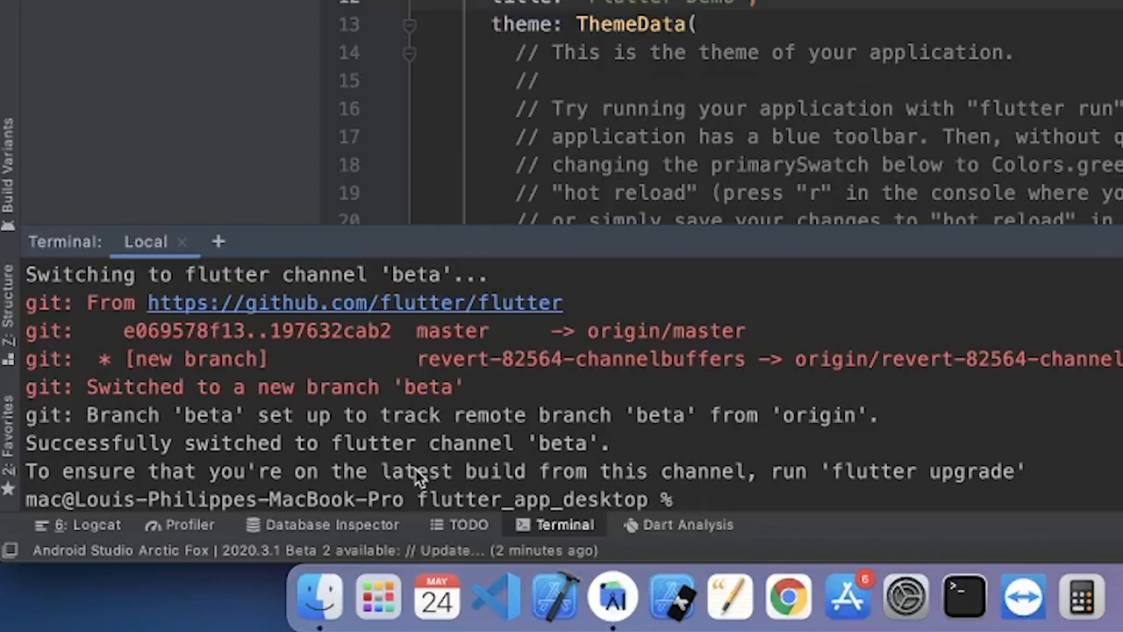
{"action": "type", "text": "flutter channel"}
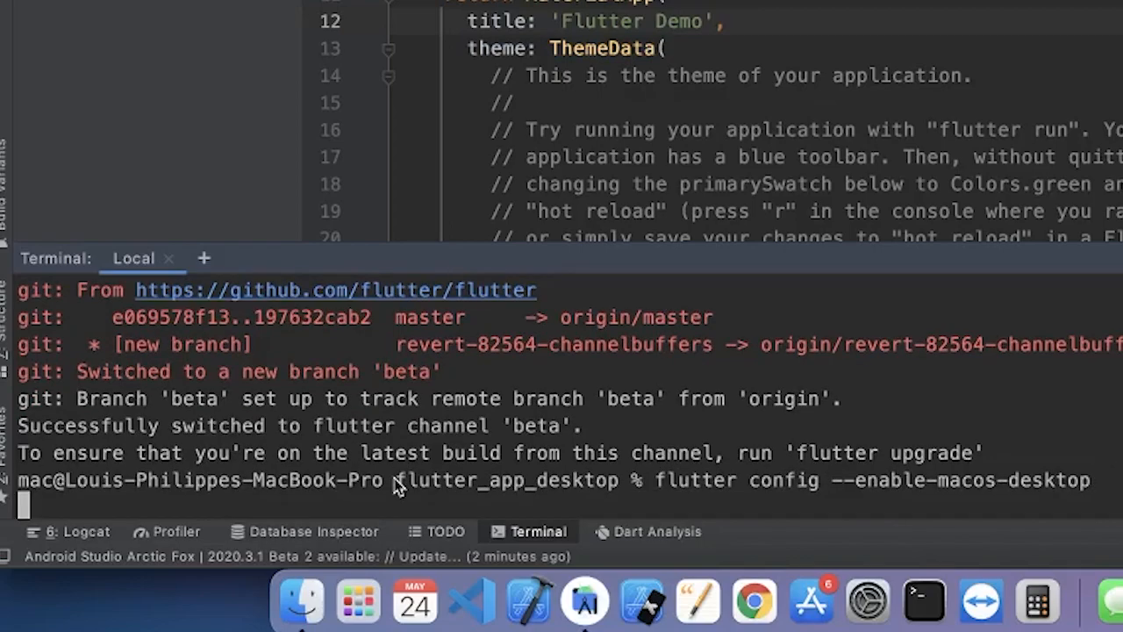
Run 'flutter config --enable-macos-desktop' to turn on macOS desktop support
{"action": "key", "text": "Return"}
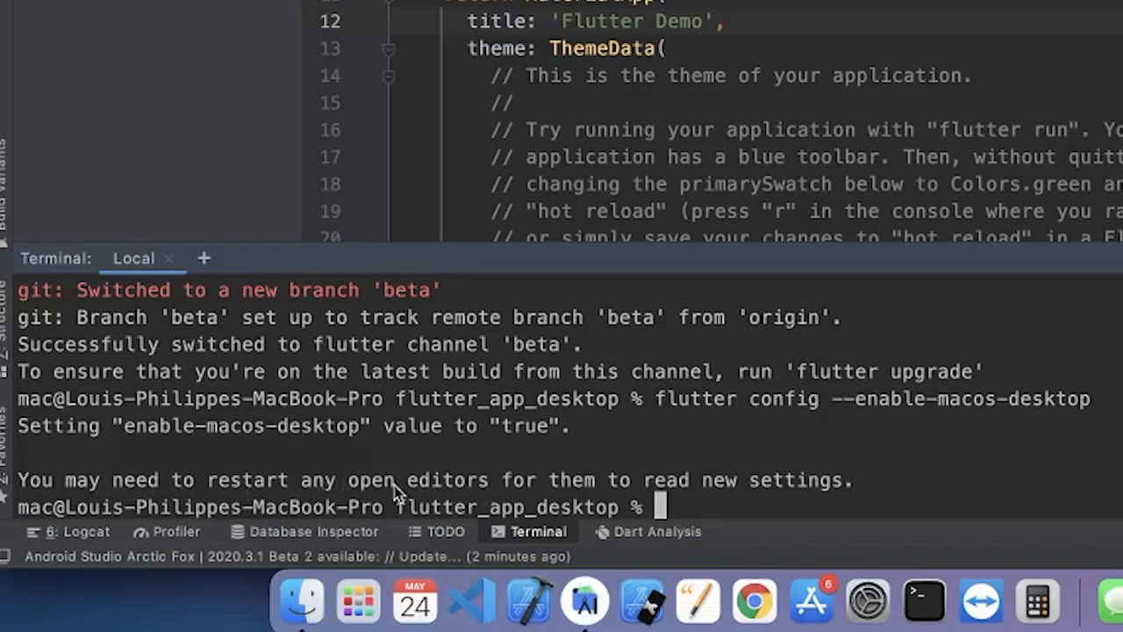
{"action": "mouse_move", "coordinate": [787, 489]}
{"action": "type", "text": "flutter devices"}
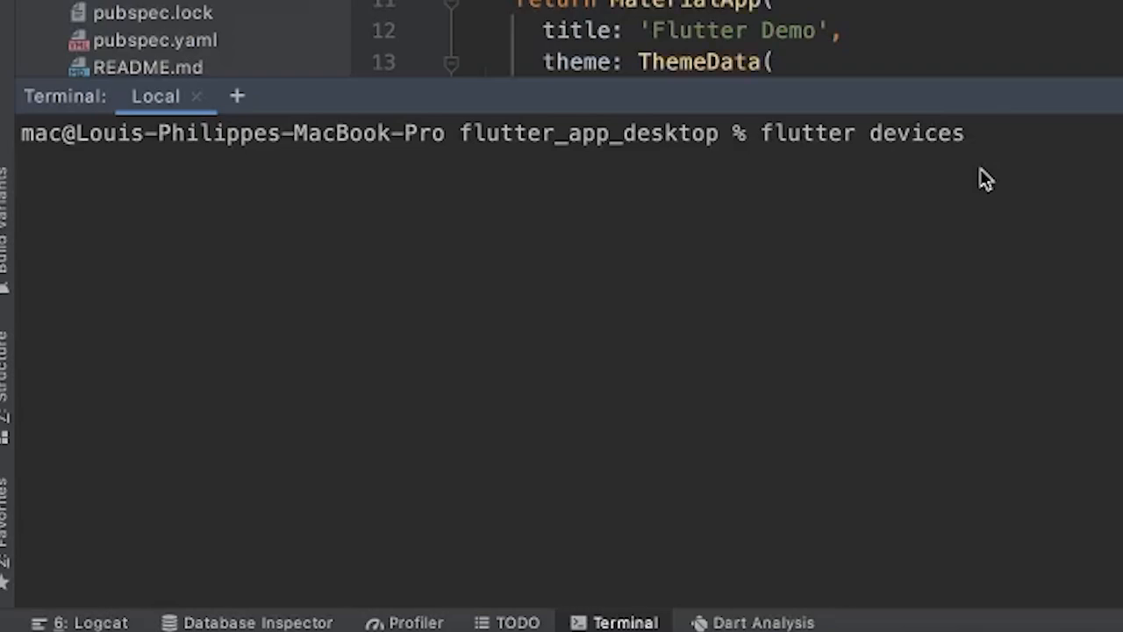
List connected devices with 'flutter devices', showing macOS desktop and Chrome web
{"action": "key", "text": "Return"}
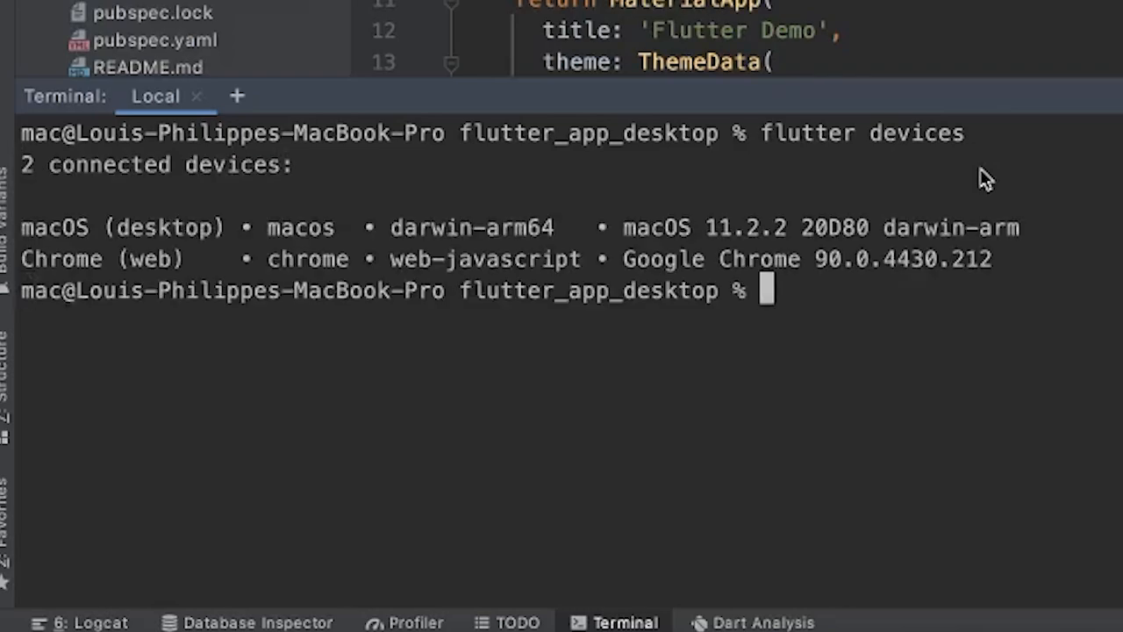
{"action": "mouse_move", "coordinate": [267, 228]}
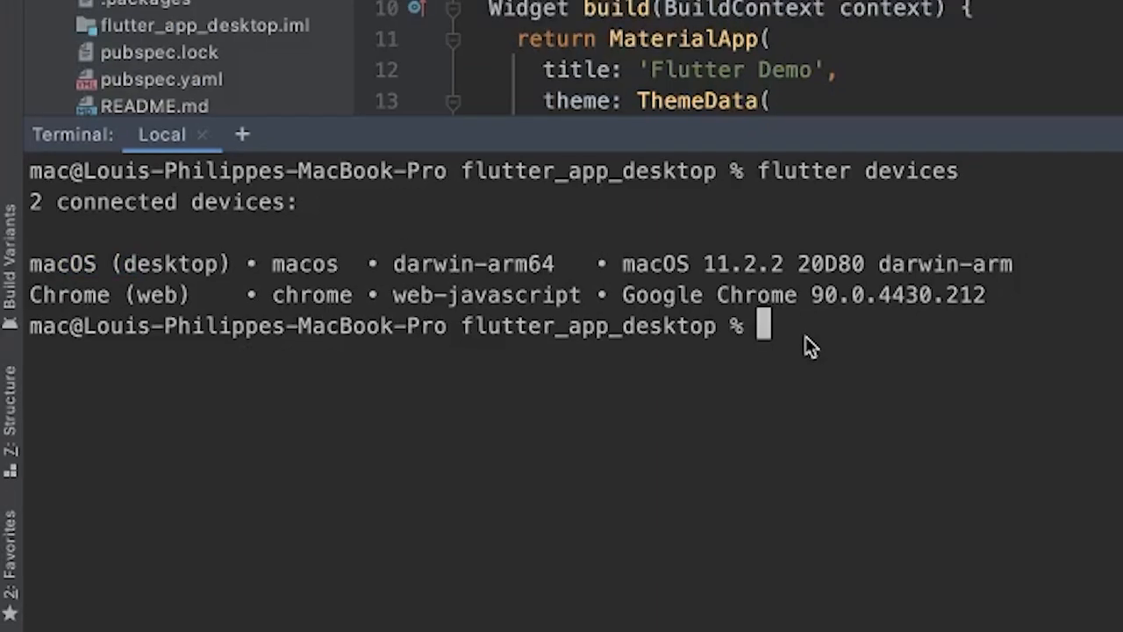
Generate the macOS platform files by running 'flutter create .' in the project
{"action": "type", "text": "flut"}
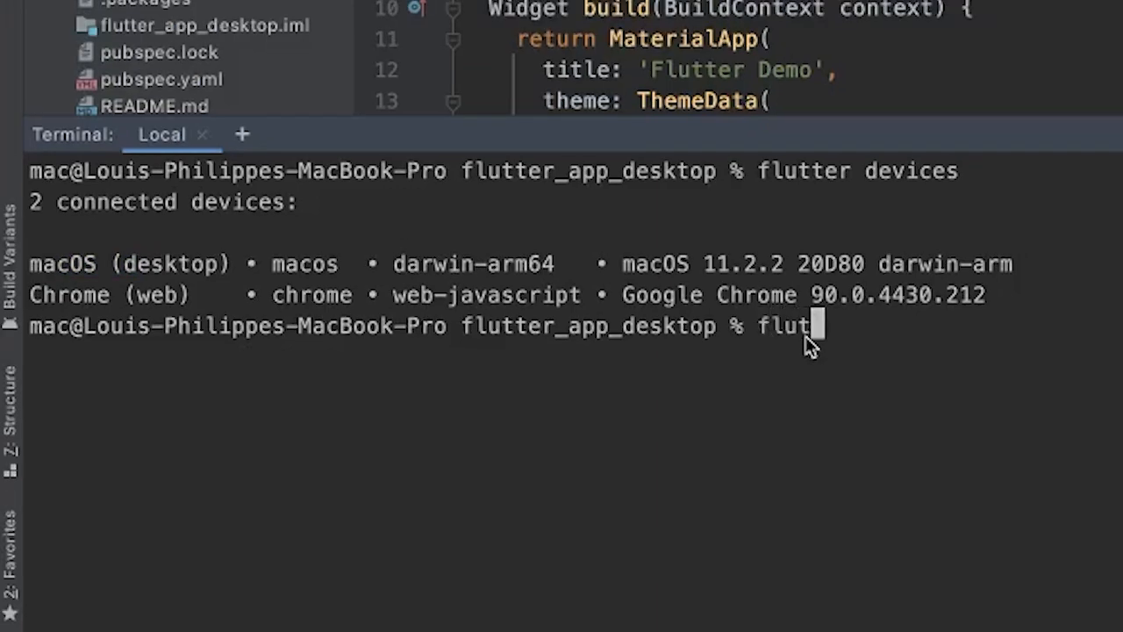
{"action": "type", "text": "ter create"}
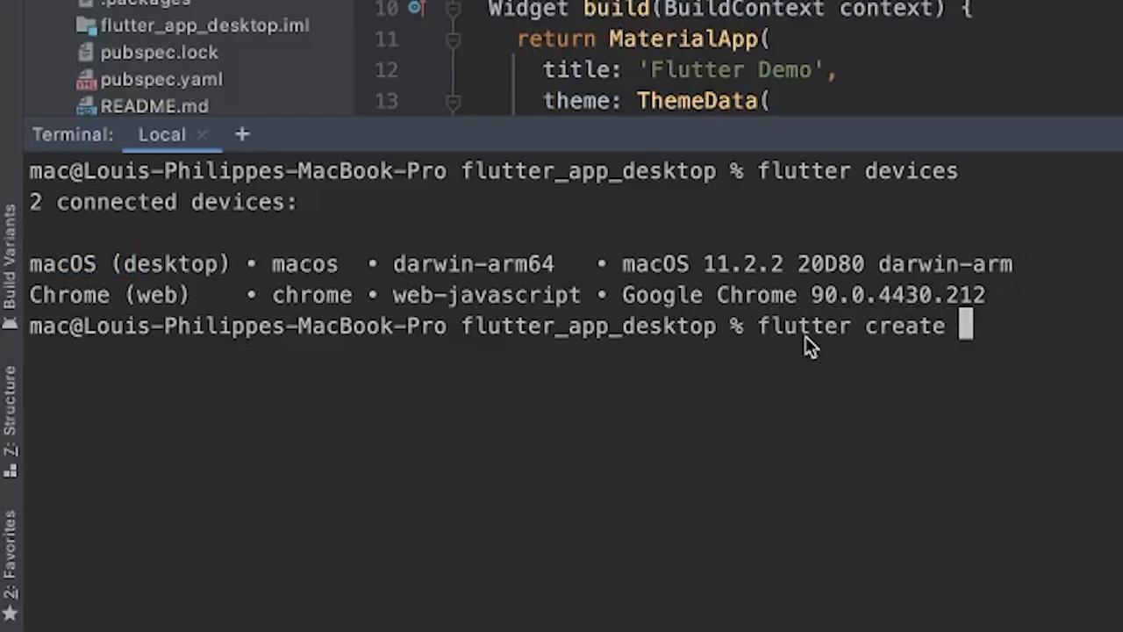
{"action": "type", "text": "."}
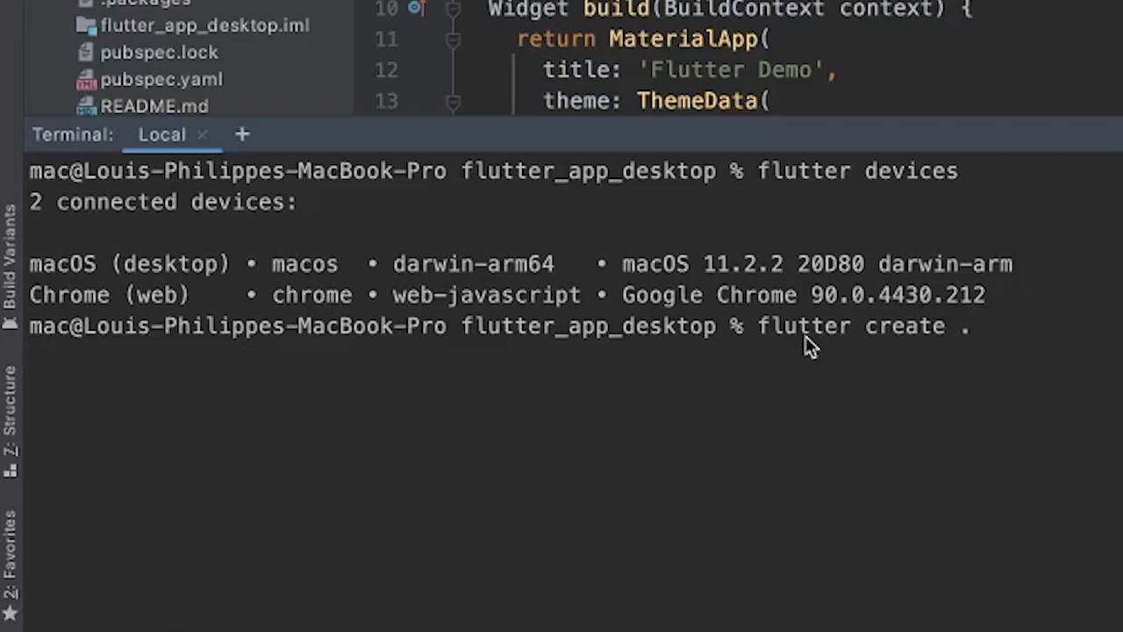
{"action": "key", "text": "Return"}
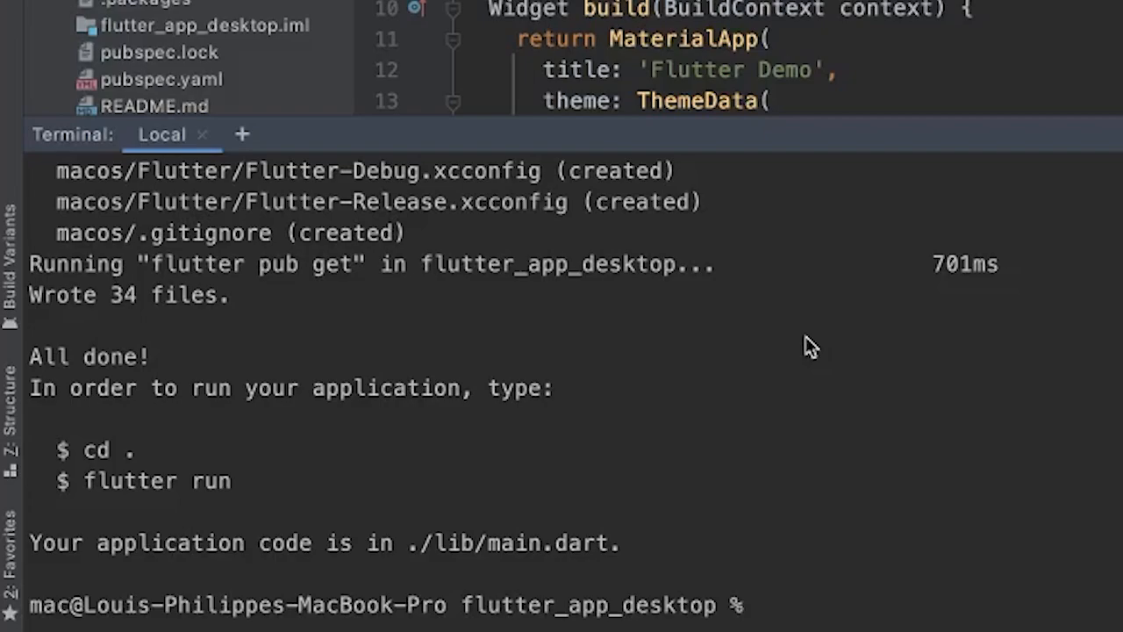
{"action": "type", "text": "flutter doctor"}
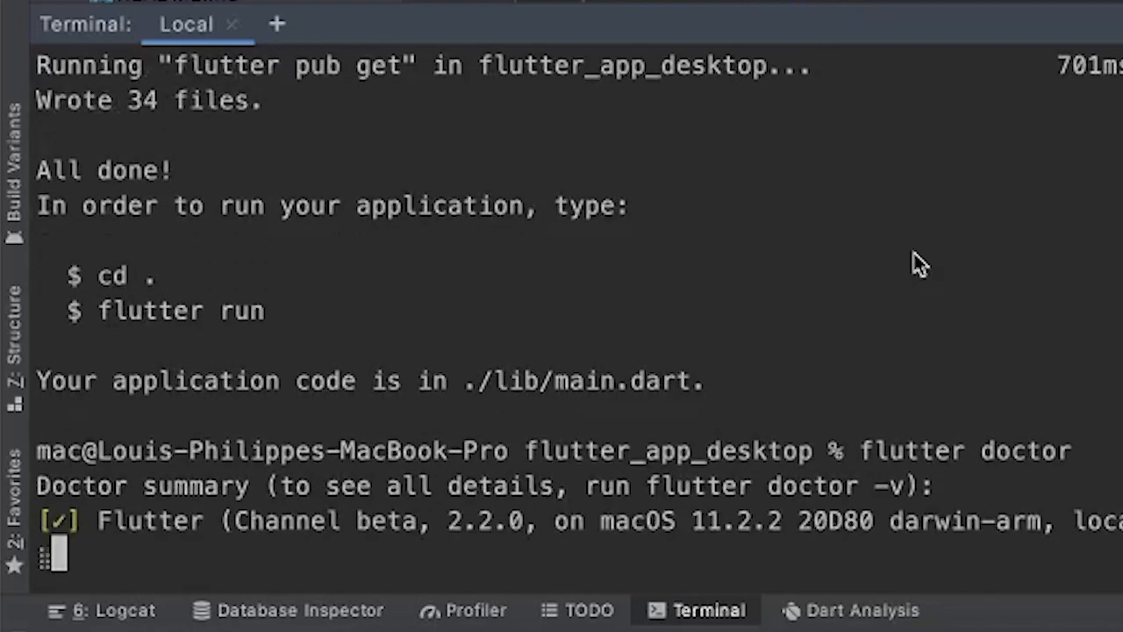
Scroll the terminal through the flutter doctor summary showing Flutter 2.2.0 beta
{"action": "scroll", "scroll_direction": "down", "scroll_amount": 3}
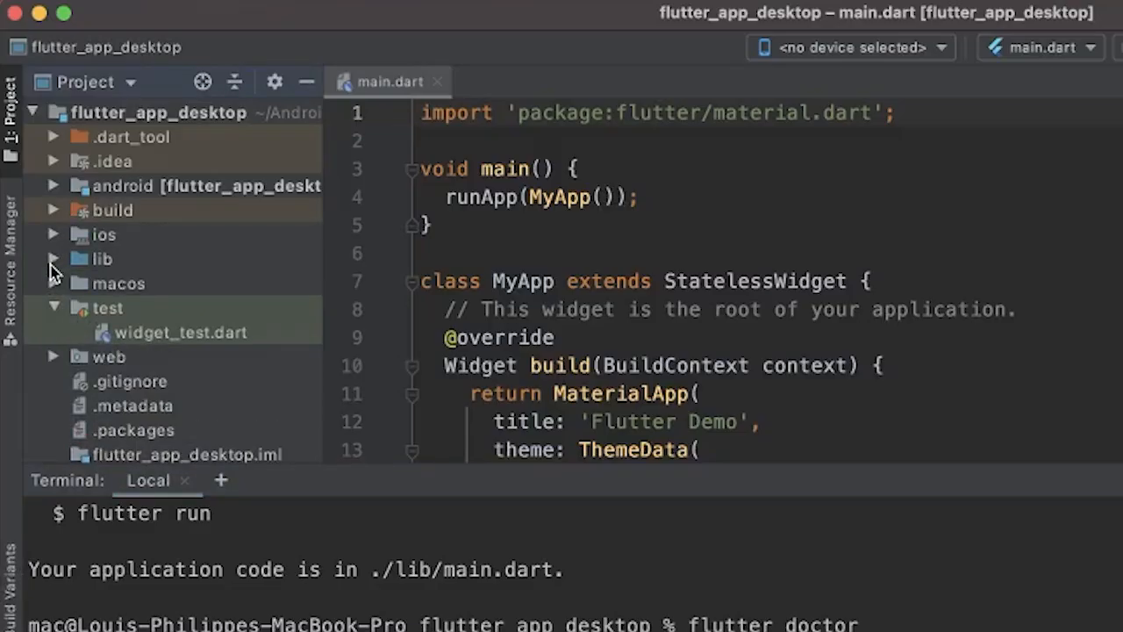
Collapse test, expand the macos folder, and select macOS (desktop) as run target
{"action": "left_click", "coordinate": [102, 258]}
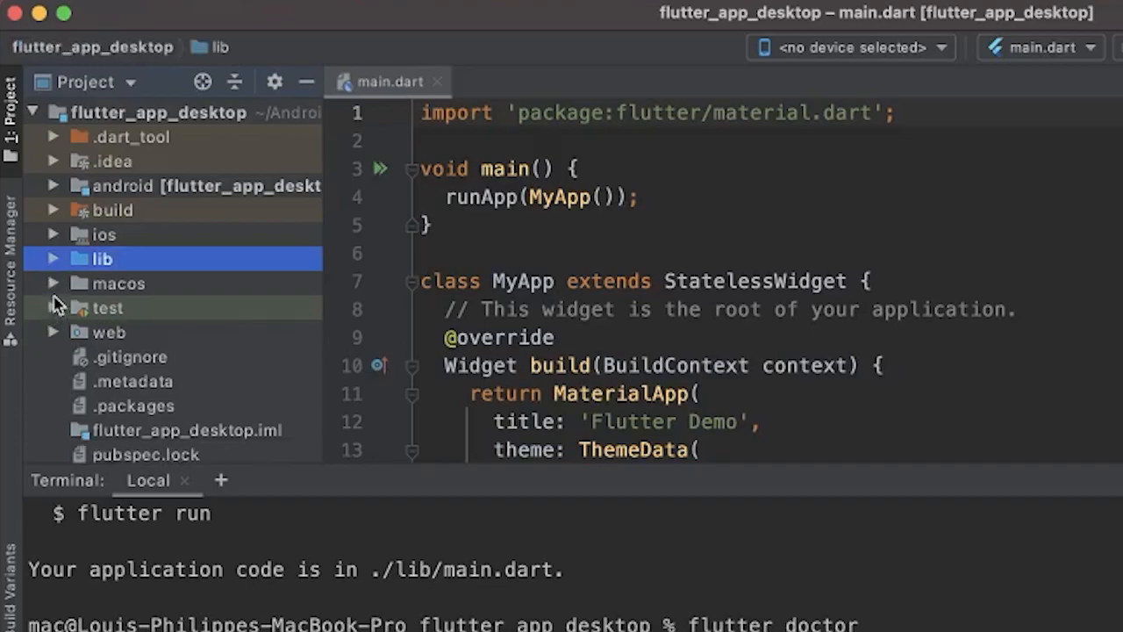
{"action": "left_click", "coordinate": [118, 283]}
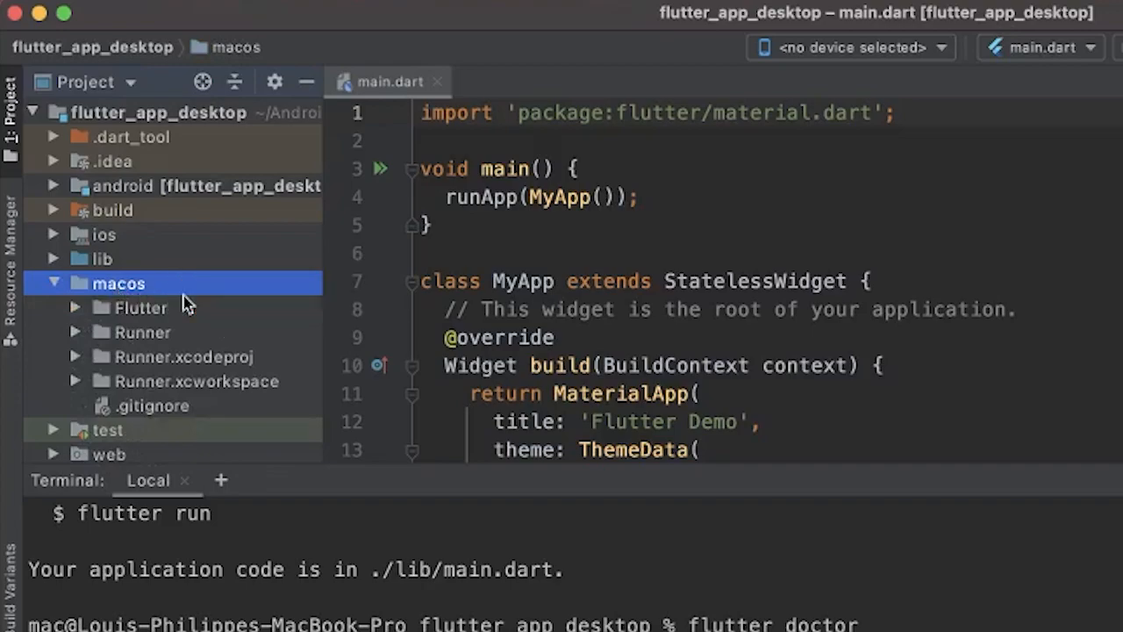
{"action": "left_click", "coordinate": [846, 47]}
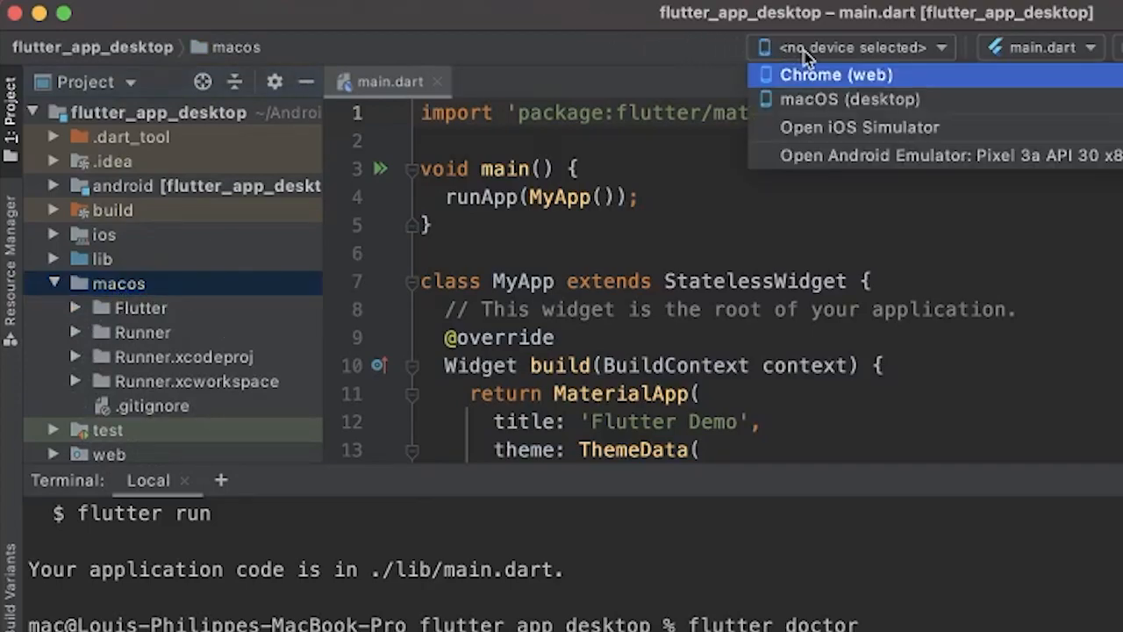
{"action": "mouse_move", "coordinate": [816, 75]}
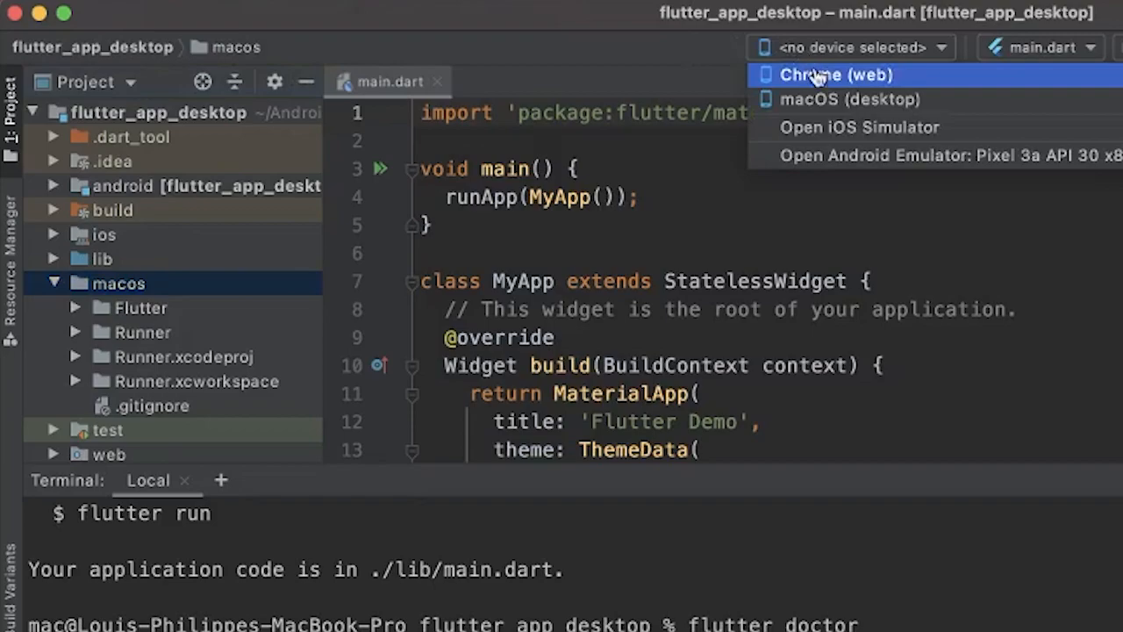
{"action": "left_click", "coordinate": [848, 99]}
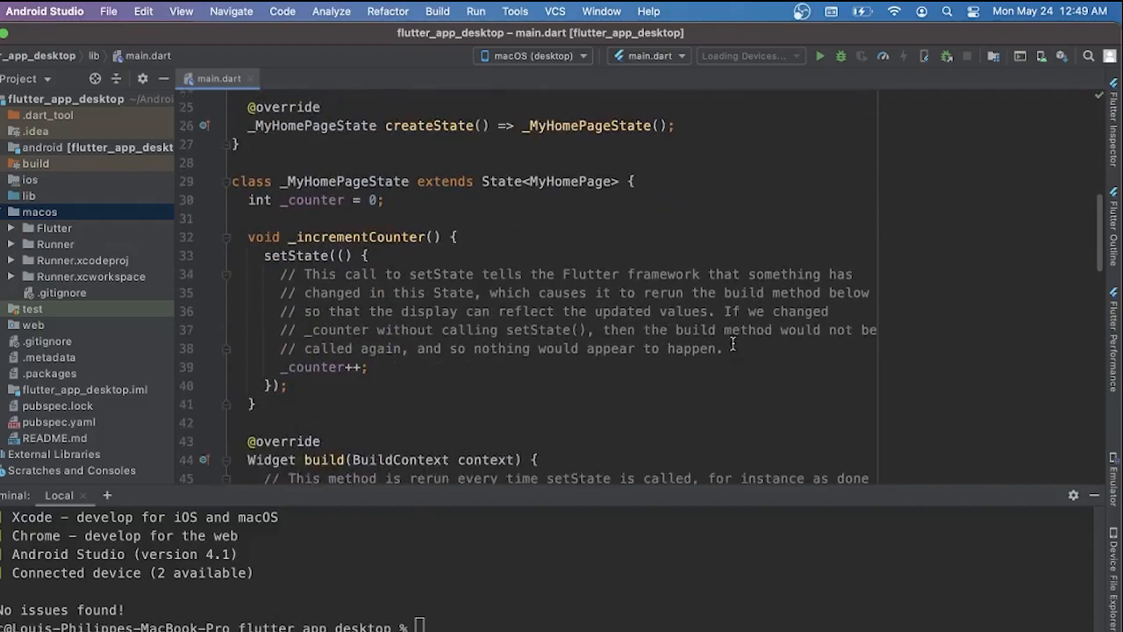
Replace widget.title with "MACOS" in main.dart's app bar and run the app
{"action": "scroll", "scroll_direction": "down", "scroll_amount": 3}
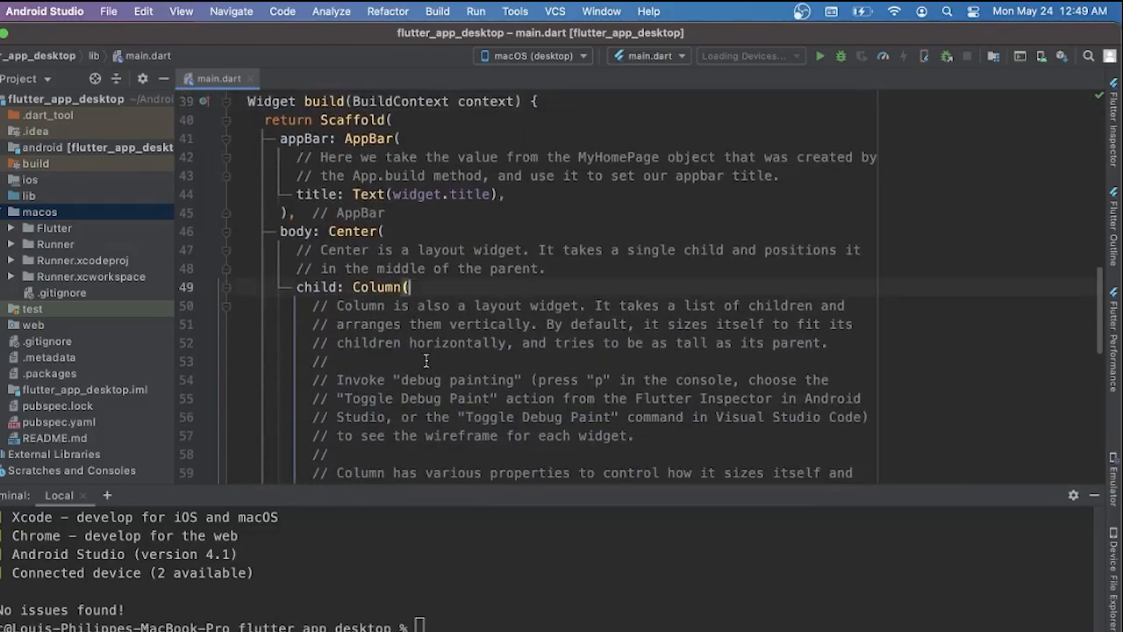
{"action": "scroll", "scroll_direction": "down", "scroll_amount": 3}
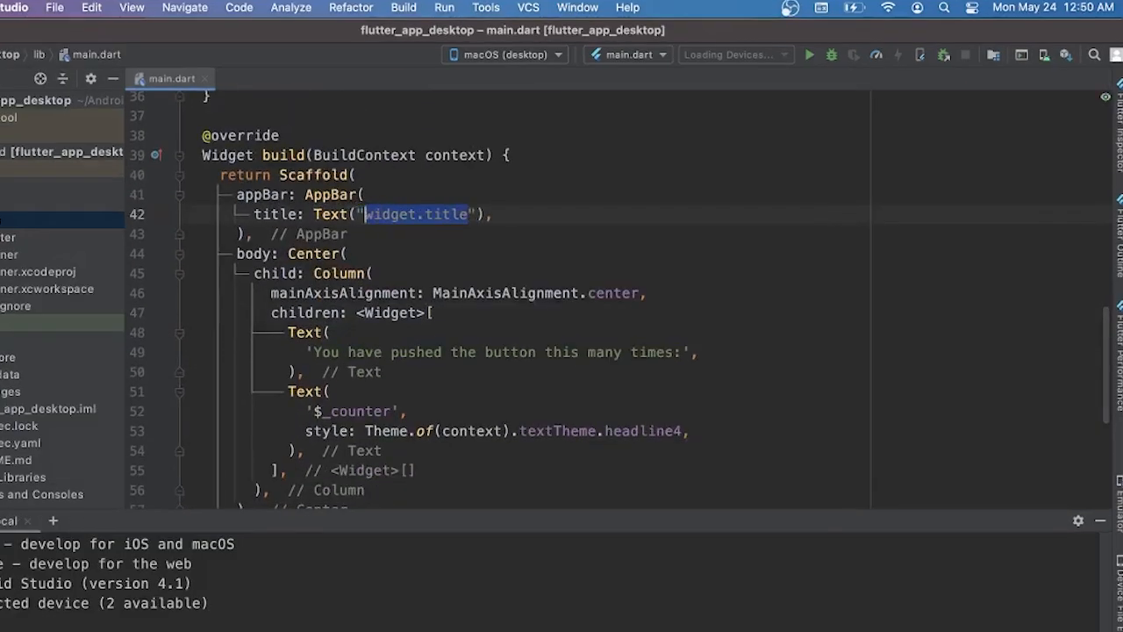
{"action": "type", "text": "MACOS"}
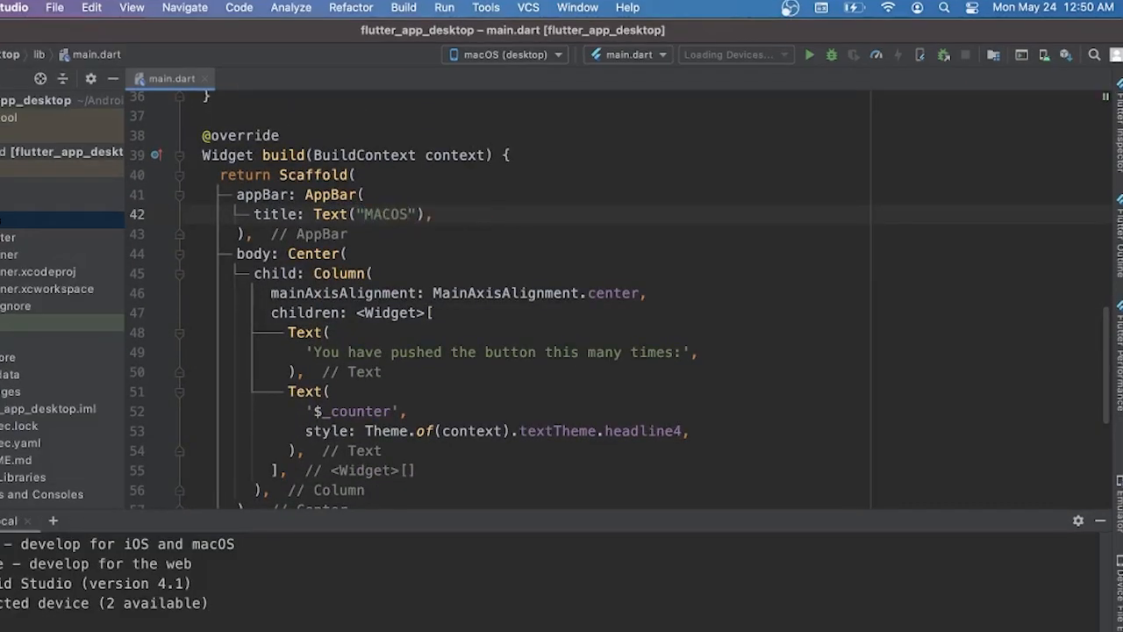
{"action": "left_click", "coordinate": [506, 232]}
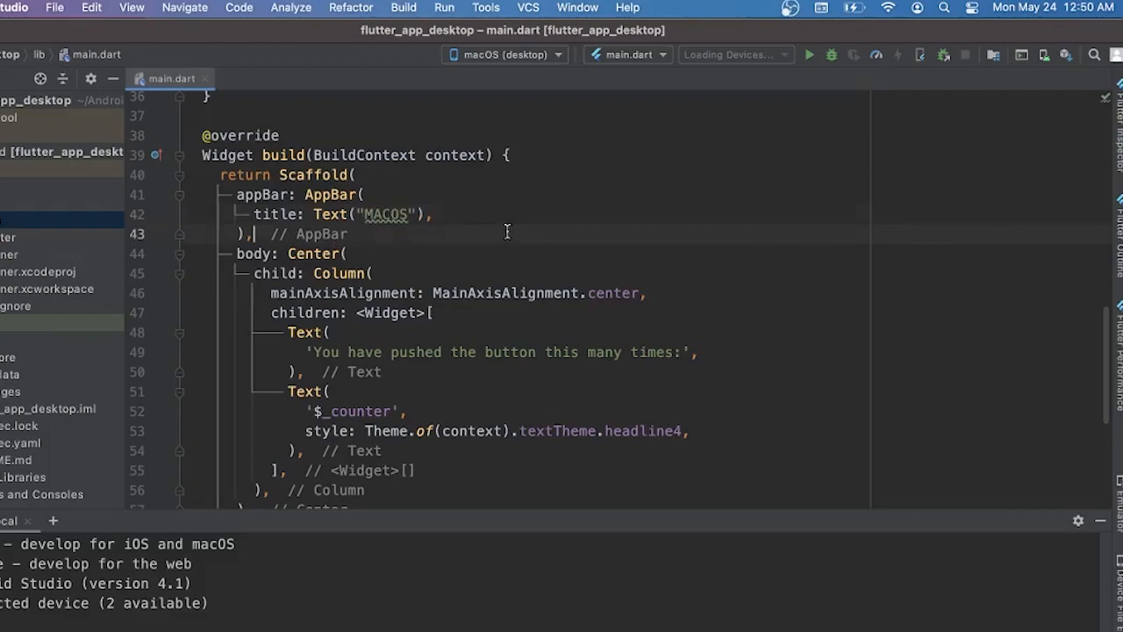
{"action": "left_click", "coordinate": [808, 54]}
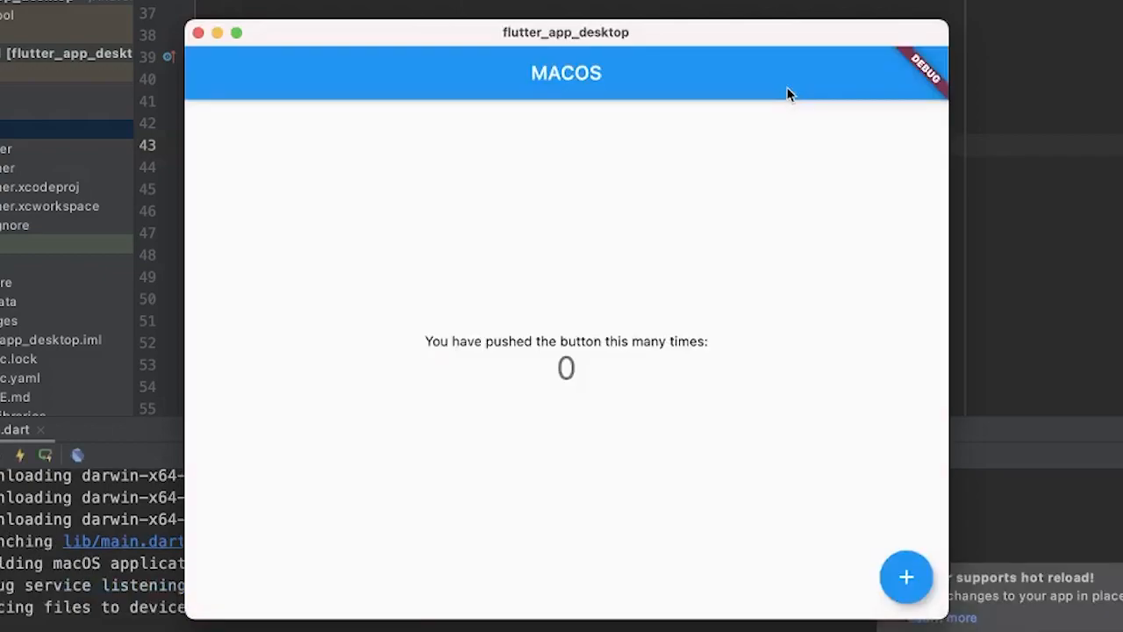
{"action": "mouse_move", "coordinate": [865, 549]}
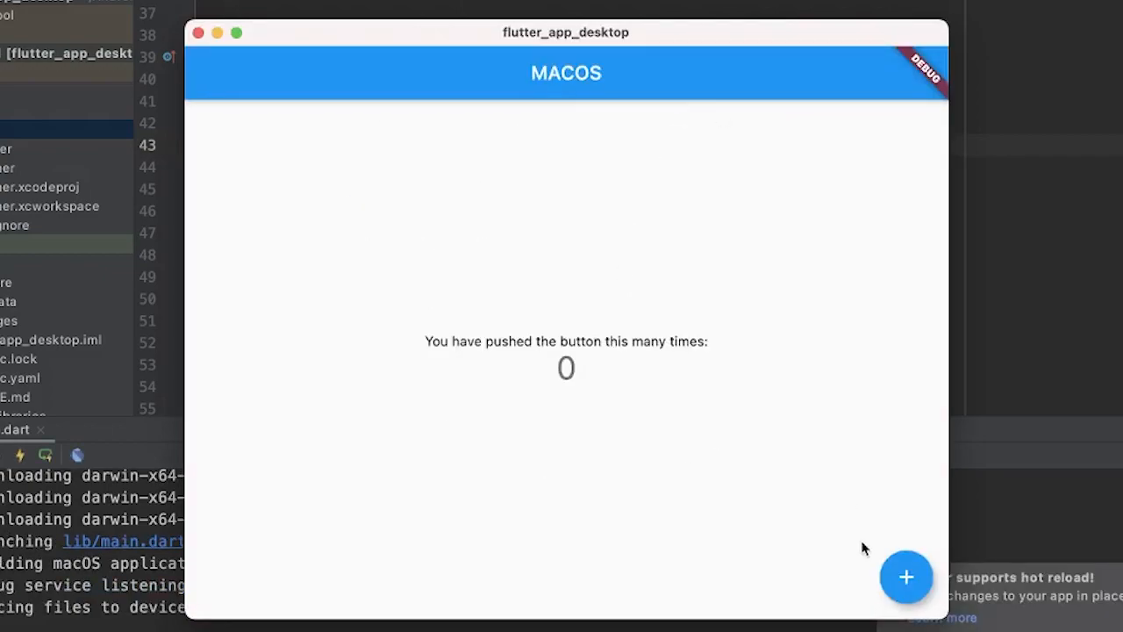
Press the + button in the MACOS app to raise the counter to 8
{"action": "left_click", "coordinate": [906, 577]}
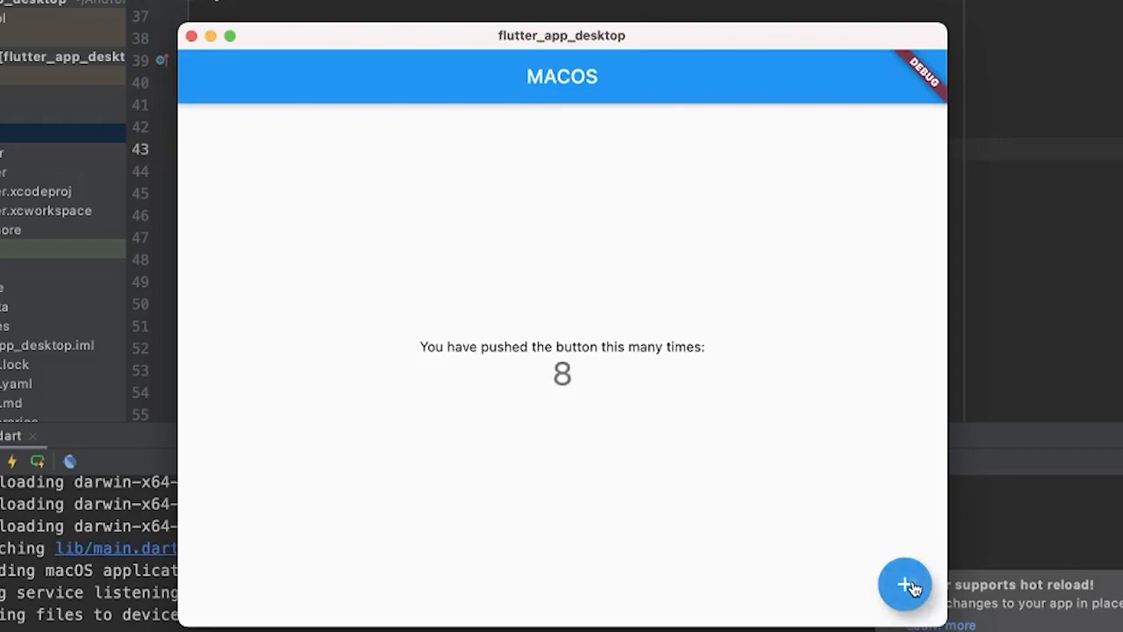
{"action": "left_click", "coordinate": [905, 586]}
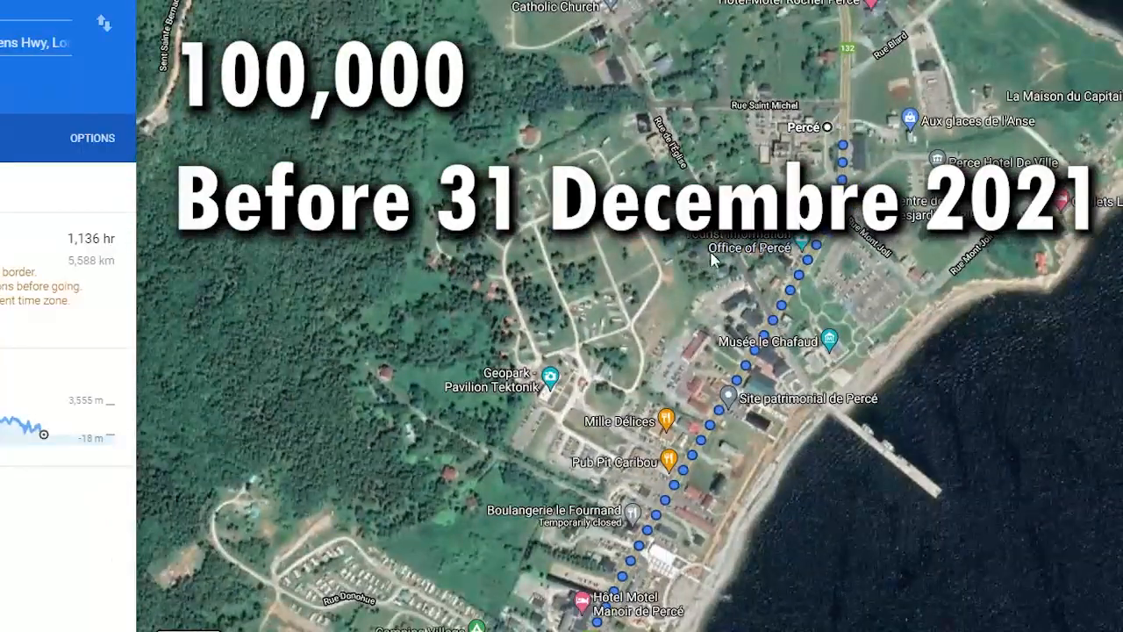
Zoom out the map to show the whole Queen Mary to Percé walking route
{"action": "scroll", "scroll_direction": "down", "scroll_amount": 3}
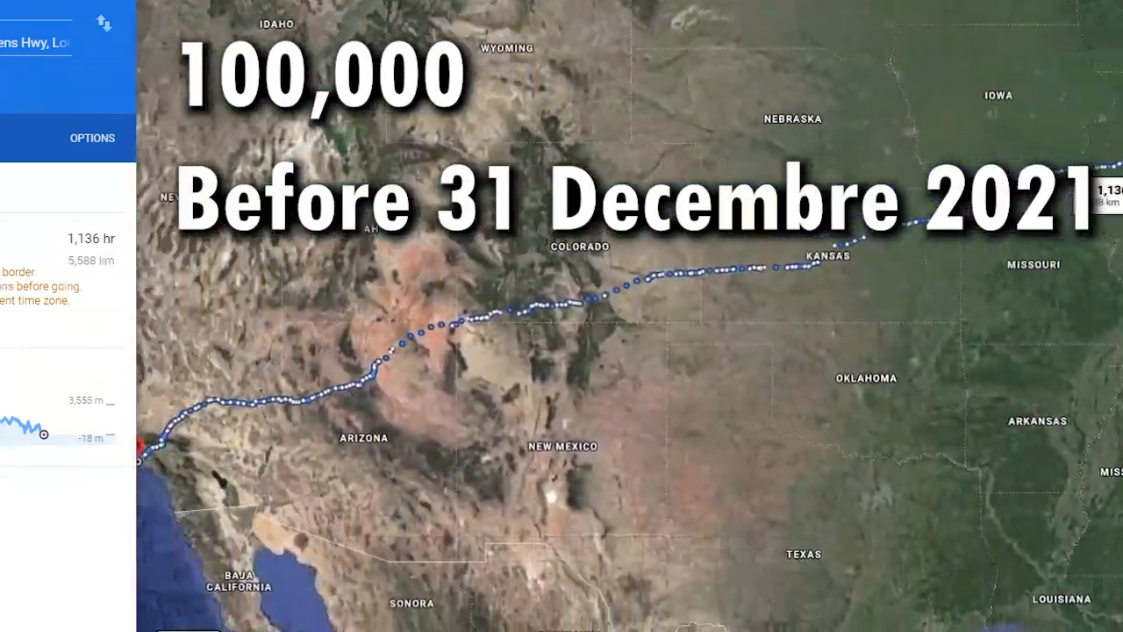
{"action": "scroll", "scroll_direction": "down", "scroll_amount": 3}
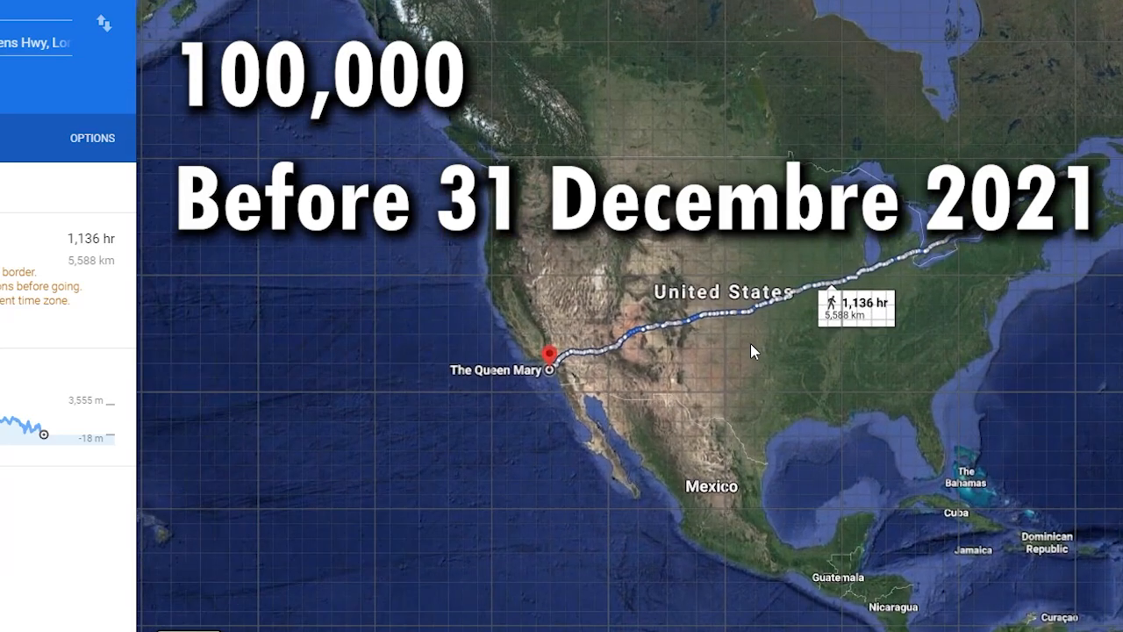
{"action": "scroll", "scroll_direction": "down", "scroll_amount": 3}
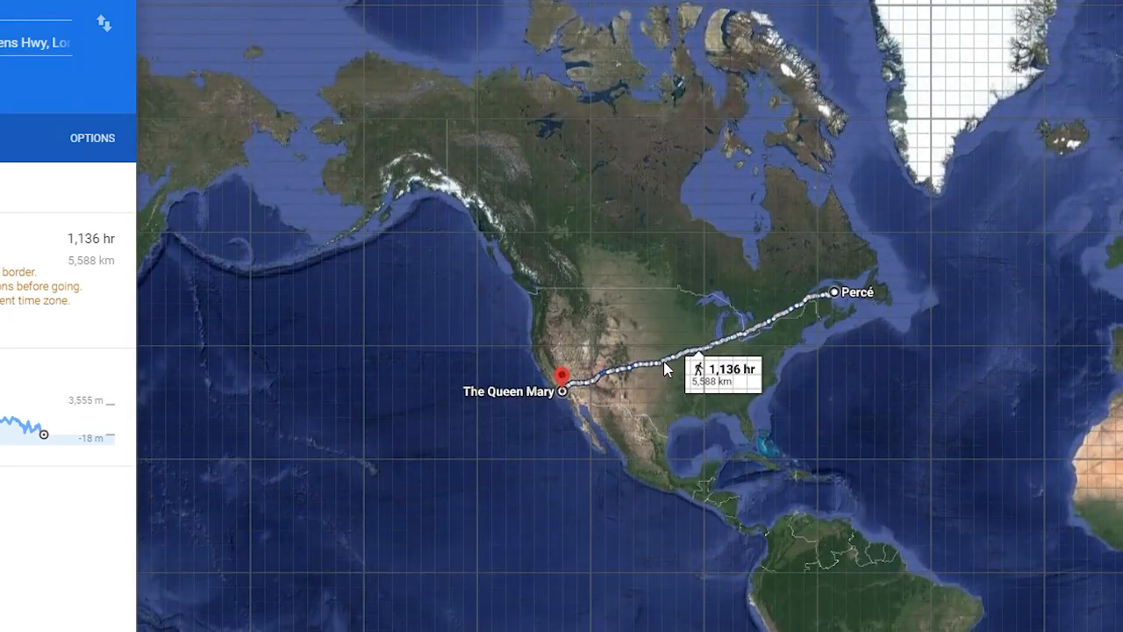